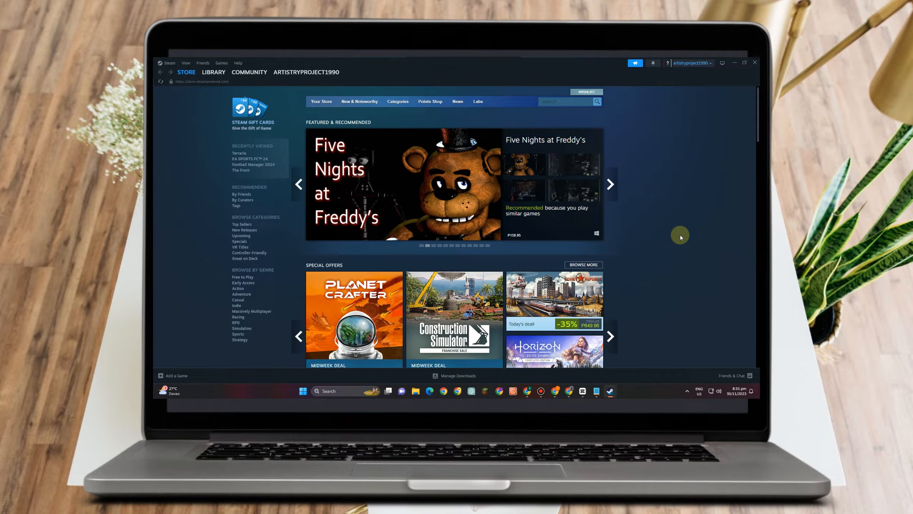
{"action": "mouse_move", "coordinate": [682, 236]}
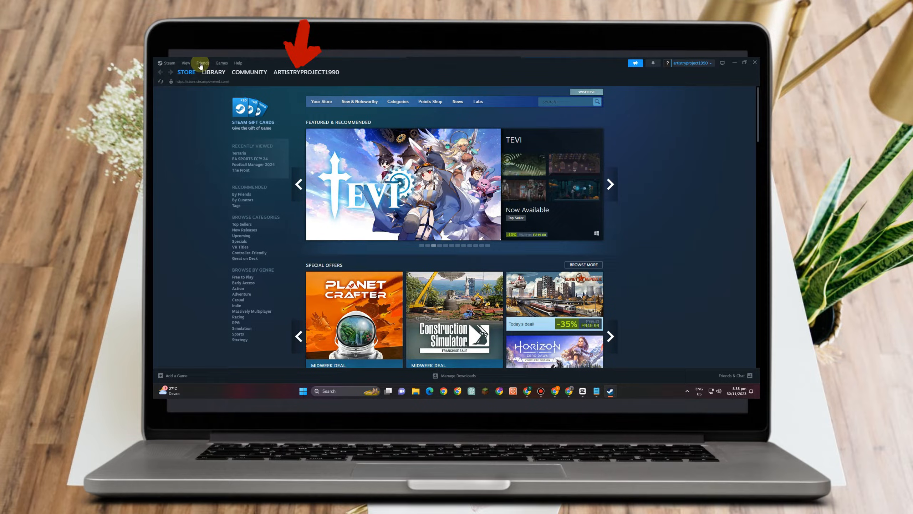
- Go to your community profile from the username menu
{"action": "left_click", "coordinate": [306, 72]}
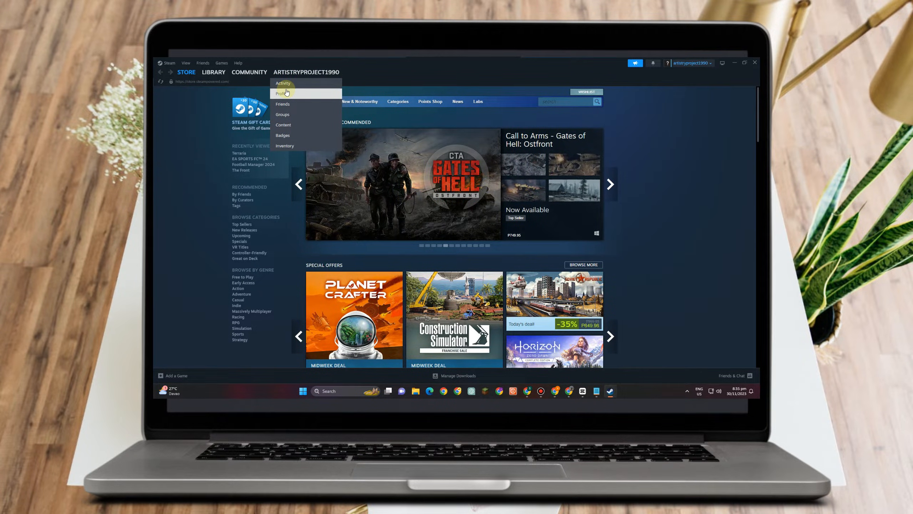
{"action": "left_click", "coordinate": [283, 94]}
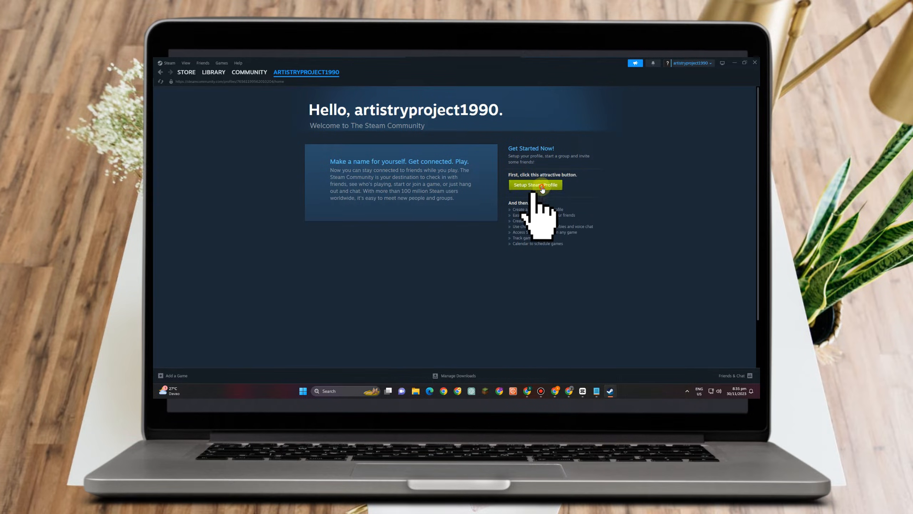
- Start Setup Steam Profile and scroll down to the Location section
{"action": "left_click", "coordinate": [535, 185]}
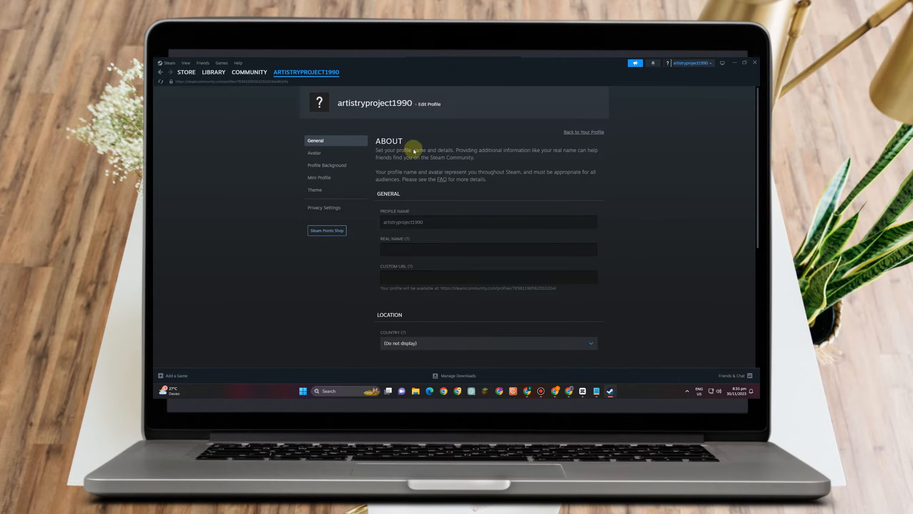
{"action": "scroll", "scroll_direction": "down", "scroll_amount": 3}
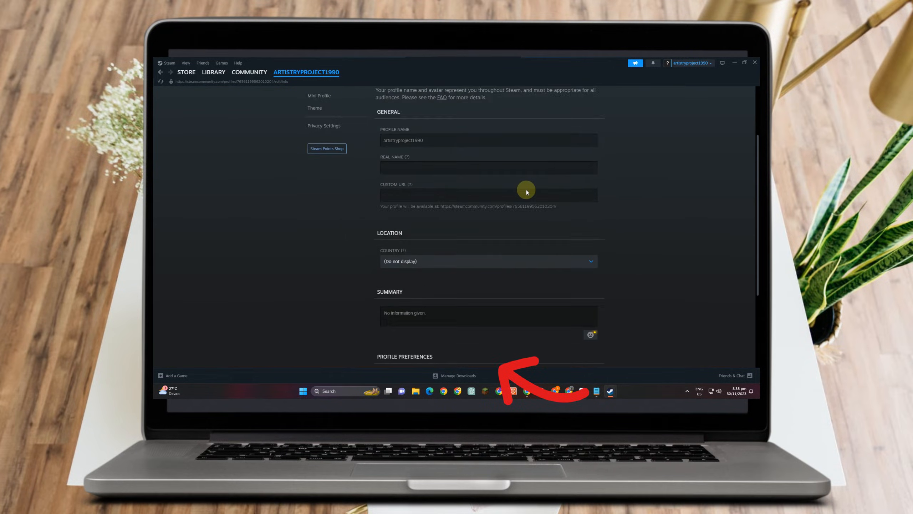
{"action": "scroll", "scroll_direction": "down", "scroll_amount": 3}
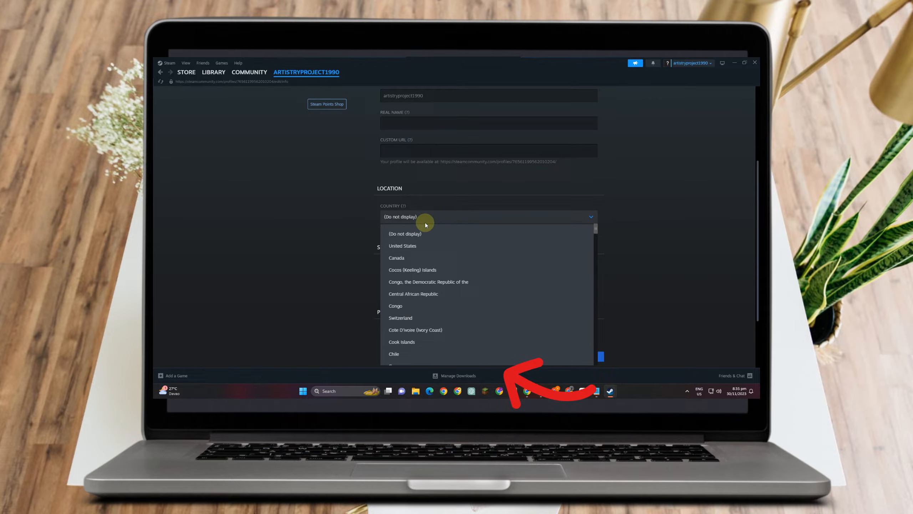
- Choose United Kingdom (Great Britain) from the country list
{"action": "scroll", "scroll_direction": "down", "scroll_amount": 3}
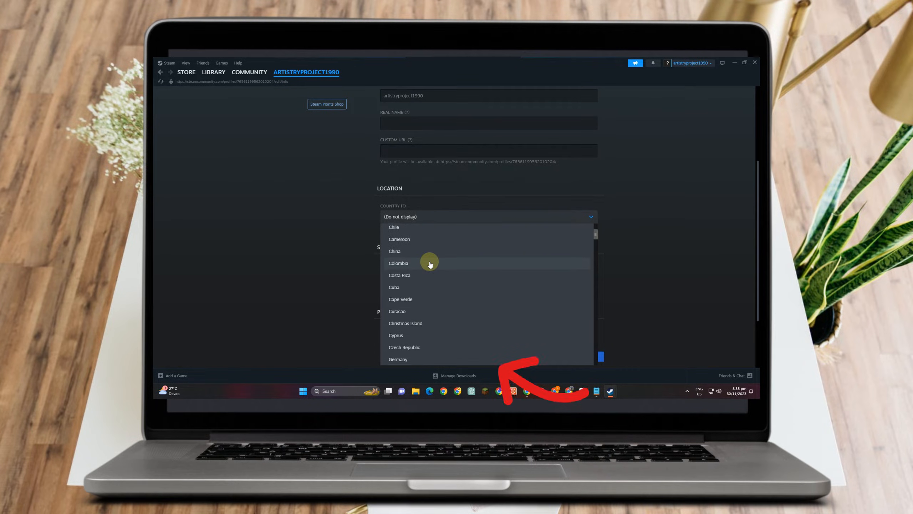
{"action": "scroll", "scroll_direction": "down", "scroll_amount": 3}
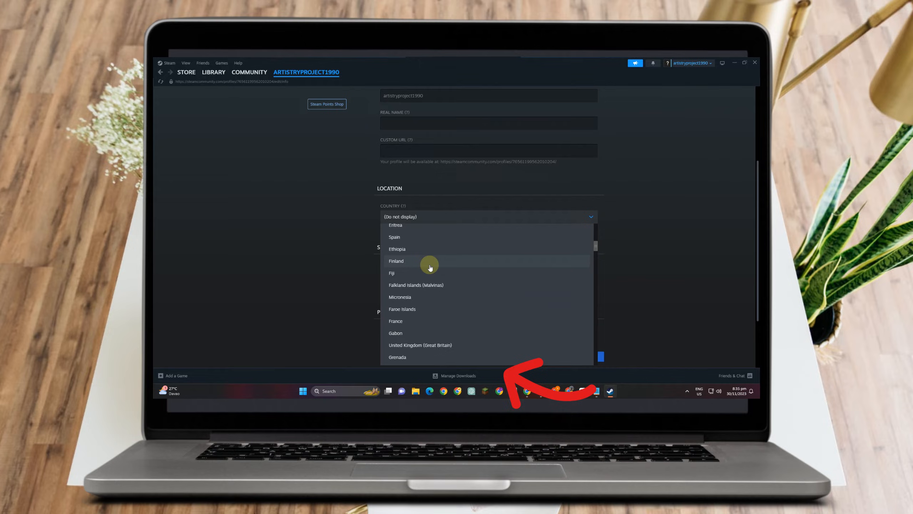
{"action": "scroll", "scroll_direction": "down", "scroll_amount": 3}
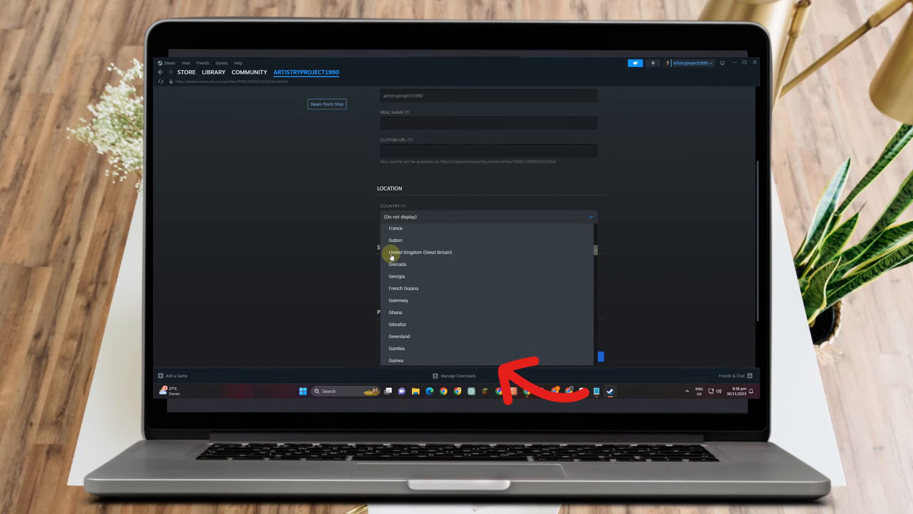
{"action": "left_click", "coordinate": [420, 252]}
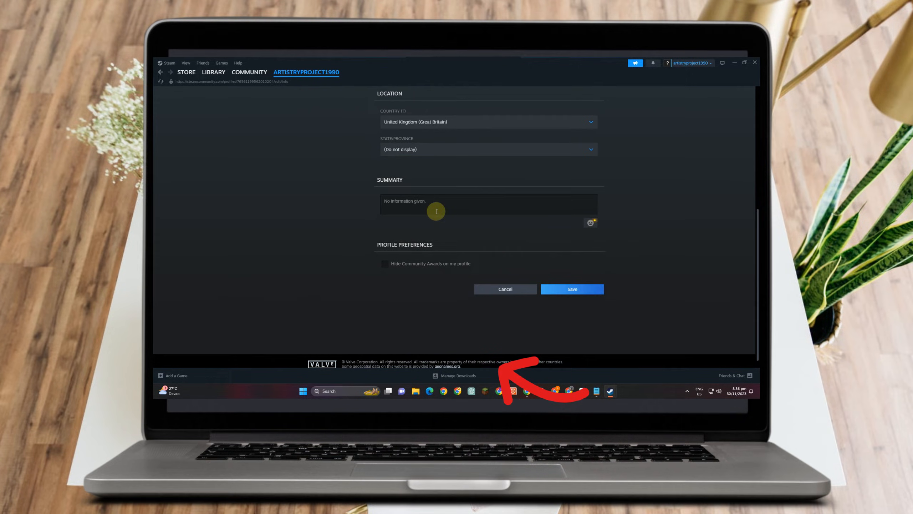
- Pick Berkshire as the state, save, and view the profile's new location
{"action": "left_click", "coordinate": [488, 149]}
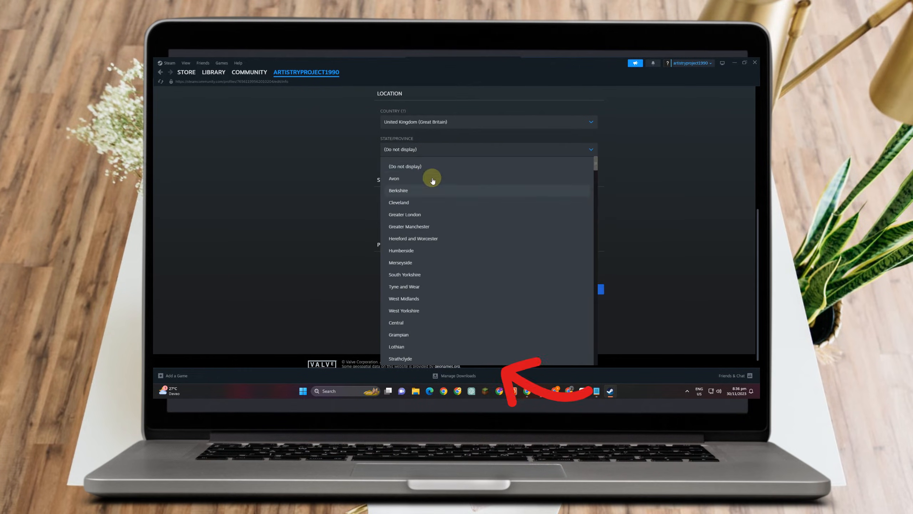
{"action": "left_click", "coordinate": [399, 190]}
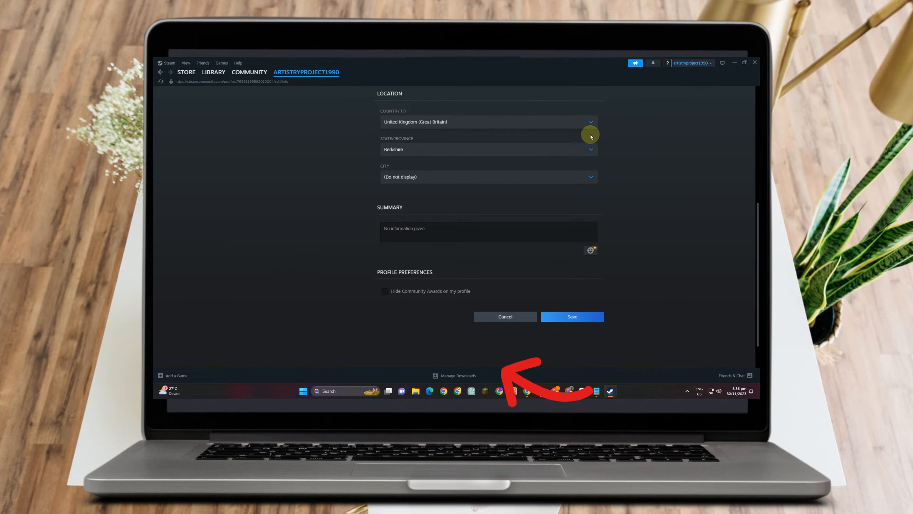
{"action": "mouse_move", "coordinate": [430, 191]}
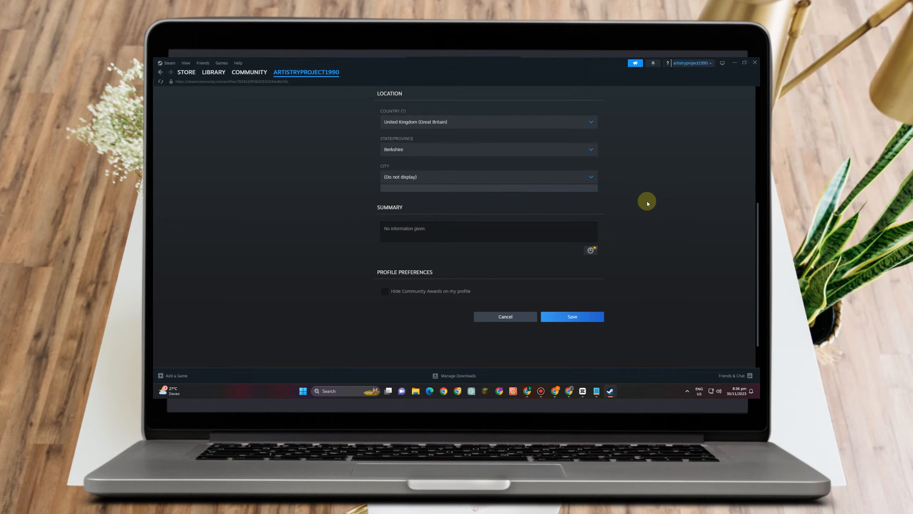
{"action": "mouse_move", "coordinate": [476, 341]}
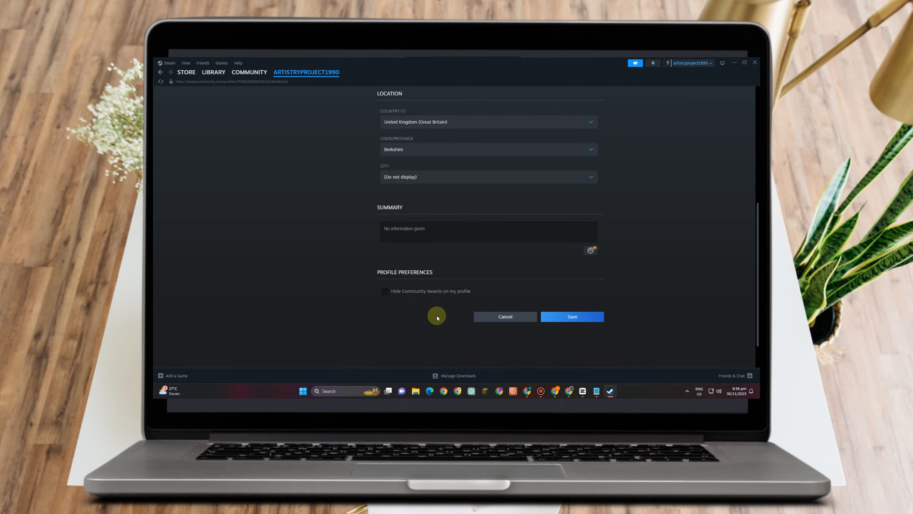
{"action": "mouse_move", "coordinate": [495, 267]}
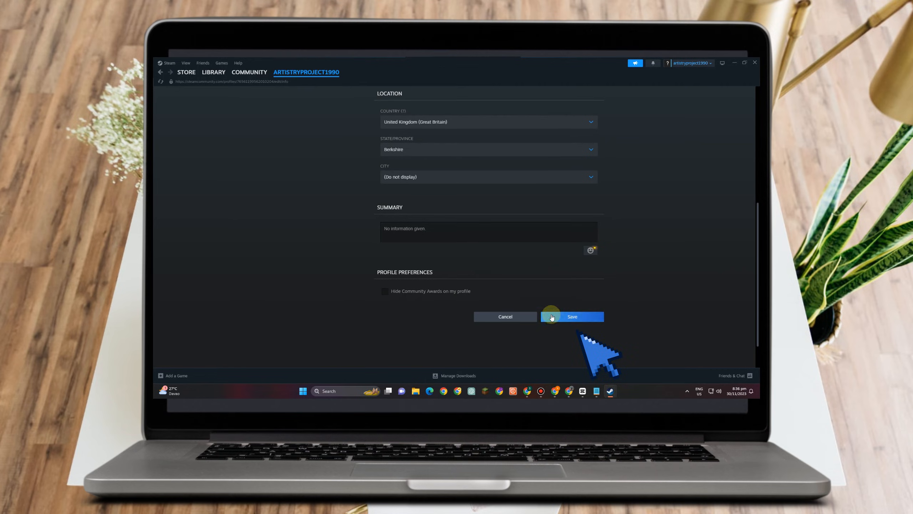
{"action": "left_click", "coordinate": [571, 316]}
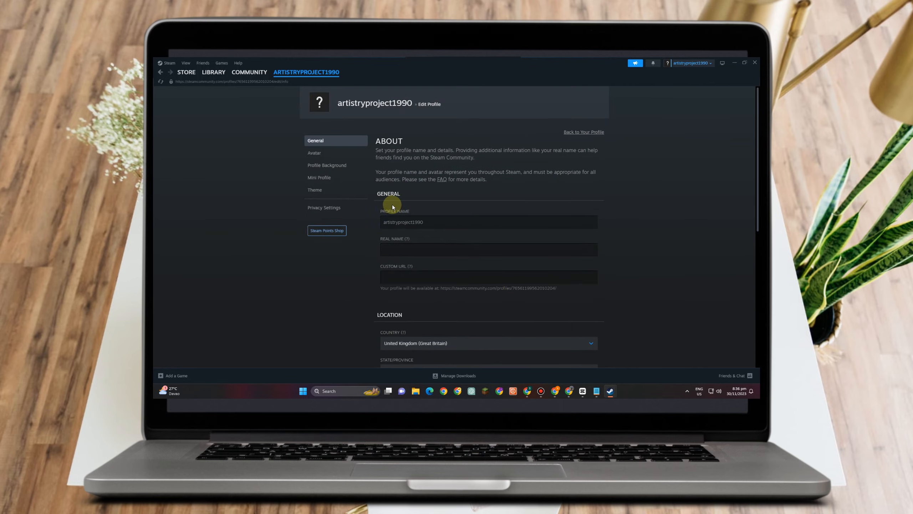
{"action": "left_click", "coordinate": [583, 132]}
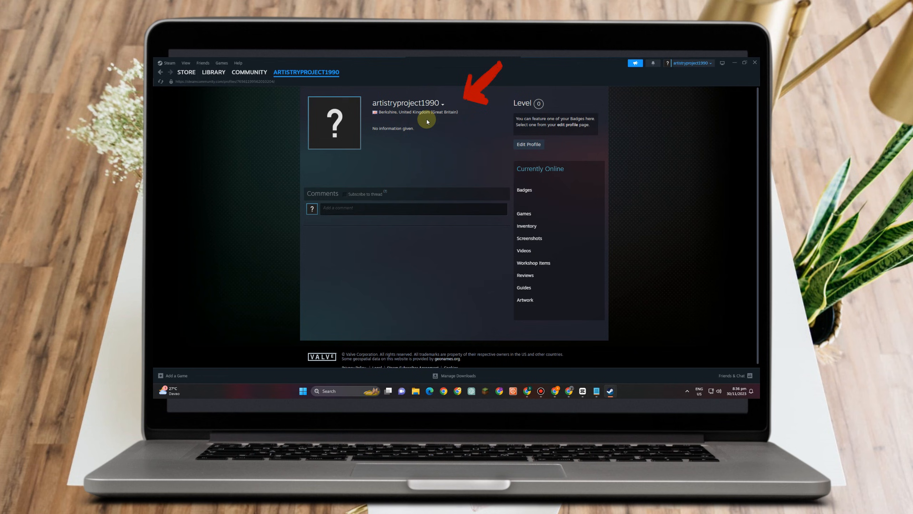
{"action": "mouse_move", "coordinate": [482, 122]}
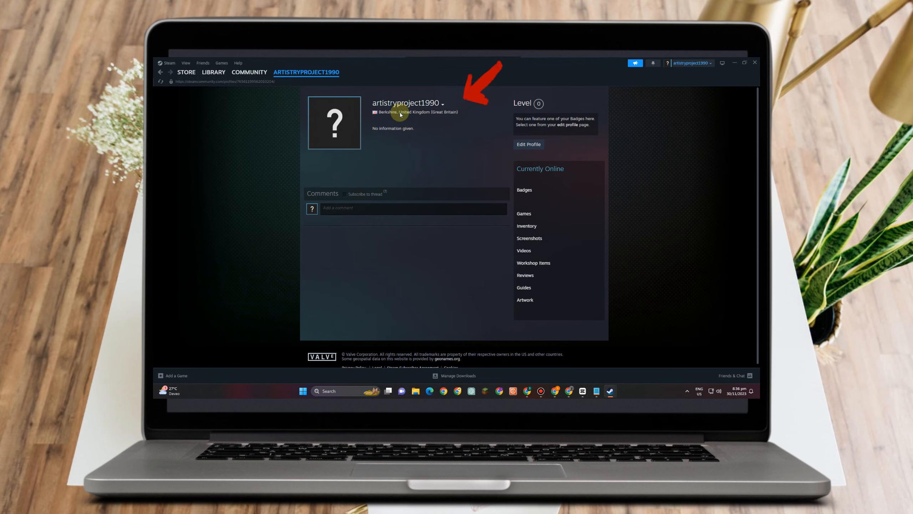
{"action": "mouse_move", "coordinate": [434, 172]}
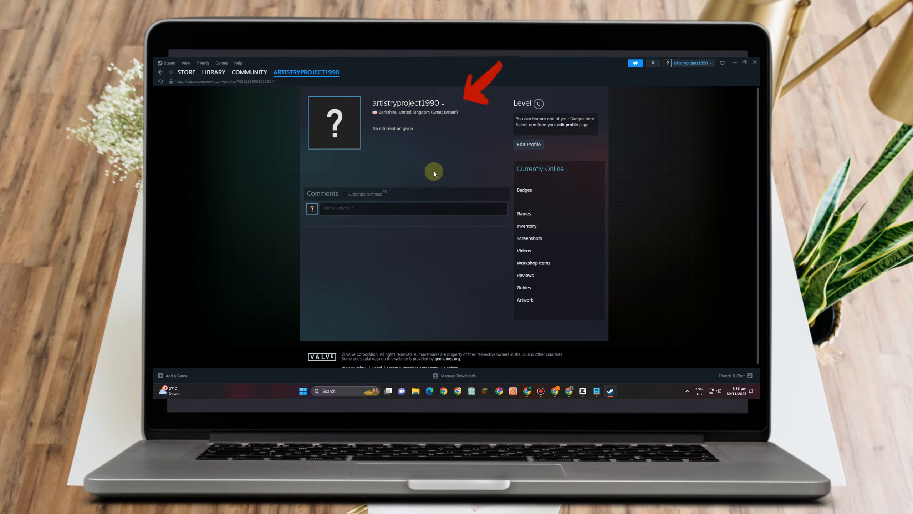